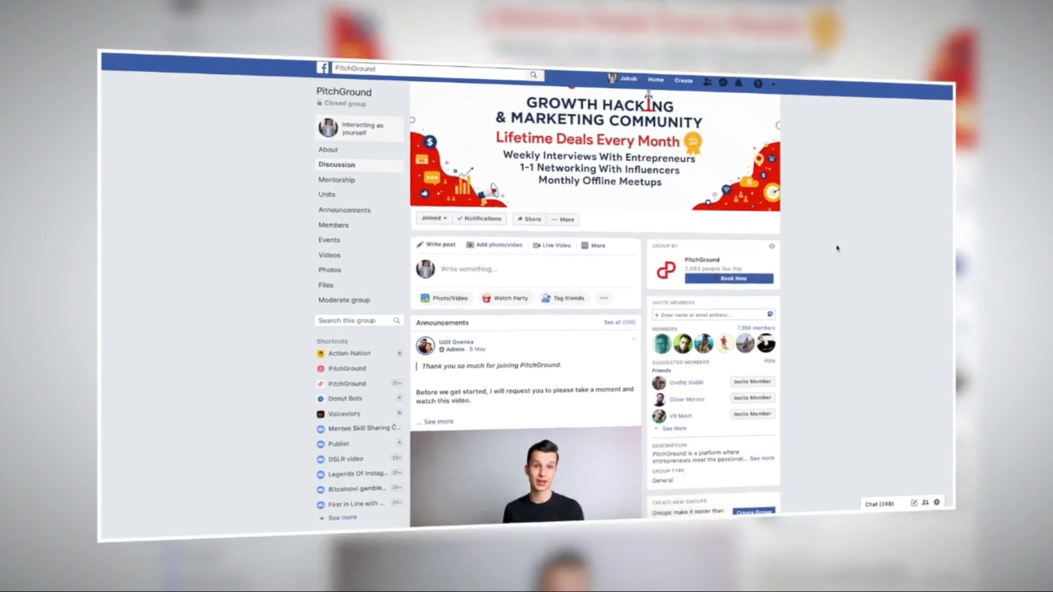
{"action": "scroll", "scroll_direction": "down", "scroll_amount": 3}
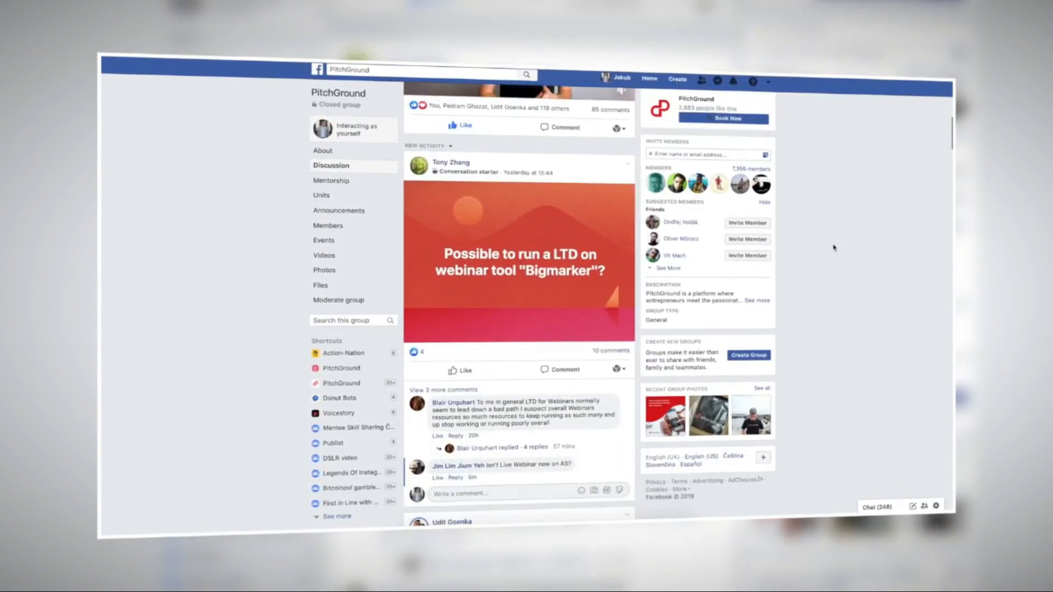
{"action": "scroll", "scroll_direction": "down", "scroll_amount": 3}
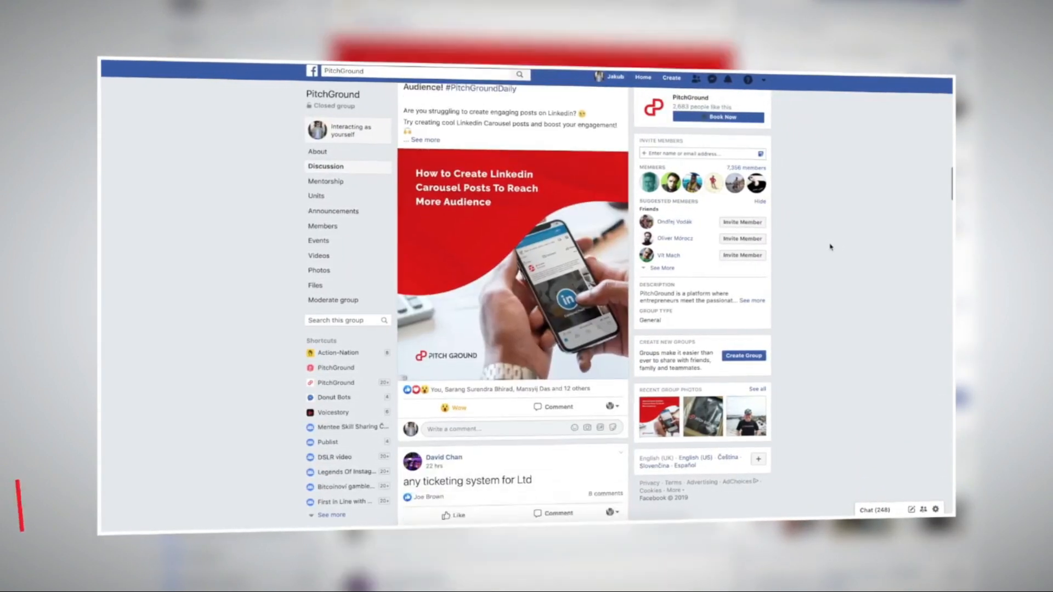
{"action": "scroll", "scroll_direction": "down", "scroll_amount": 3}
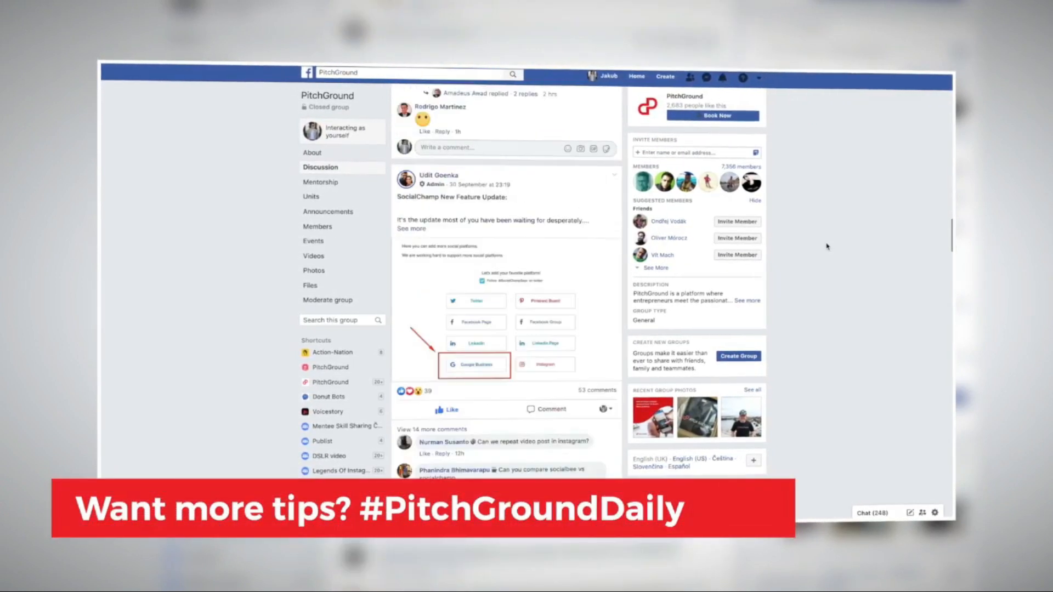